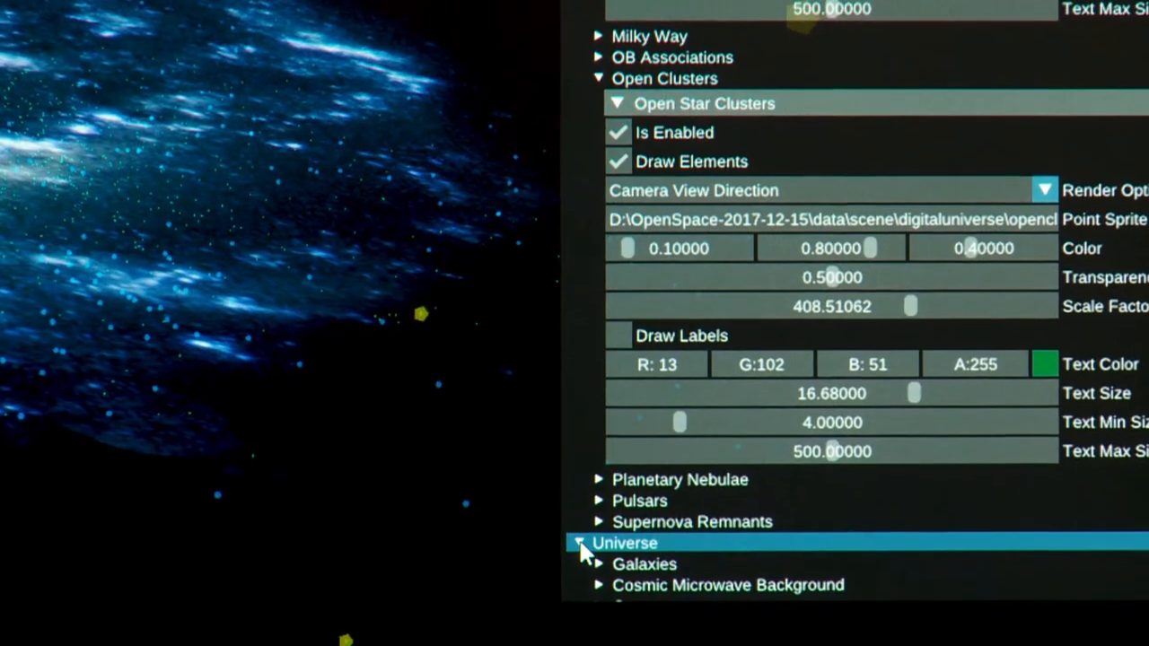
Step: Expand Galaxies and Milky Way Galaxy Image, then toggle its Is Enabled off and back on
scroll("down", 3)
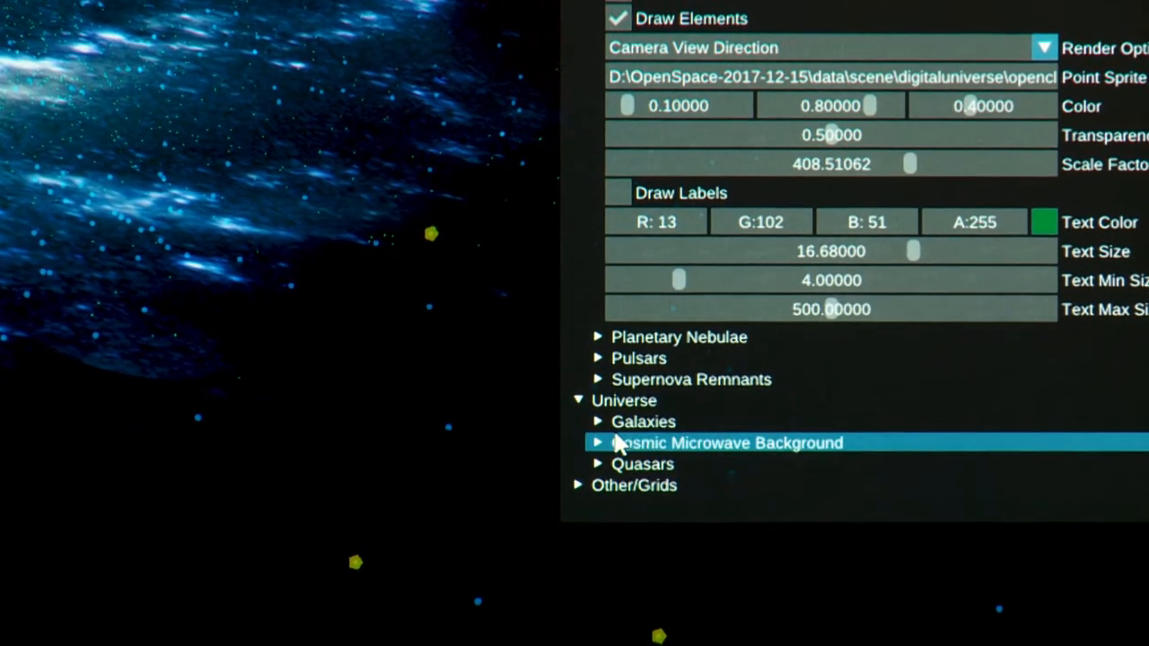
left_click(598, 421)
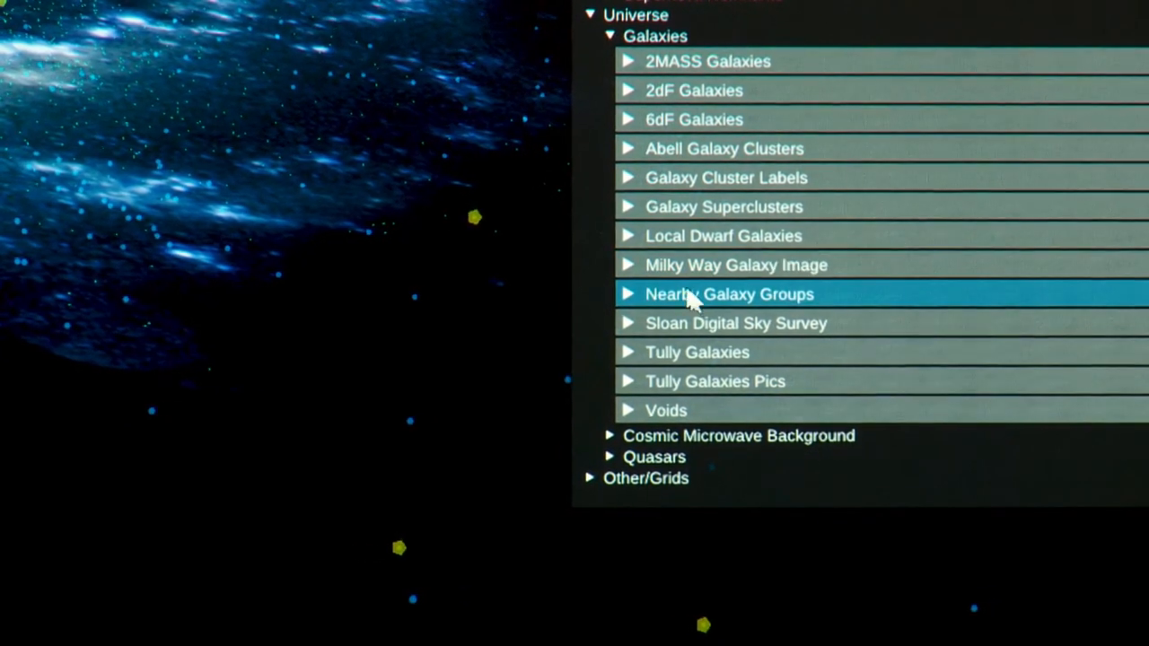
left_click(628, 264)
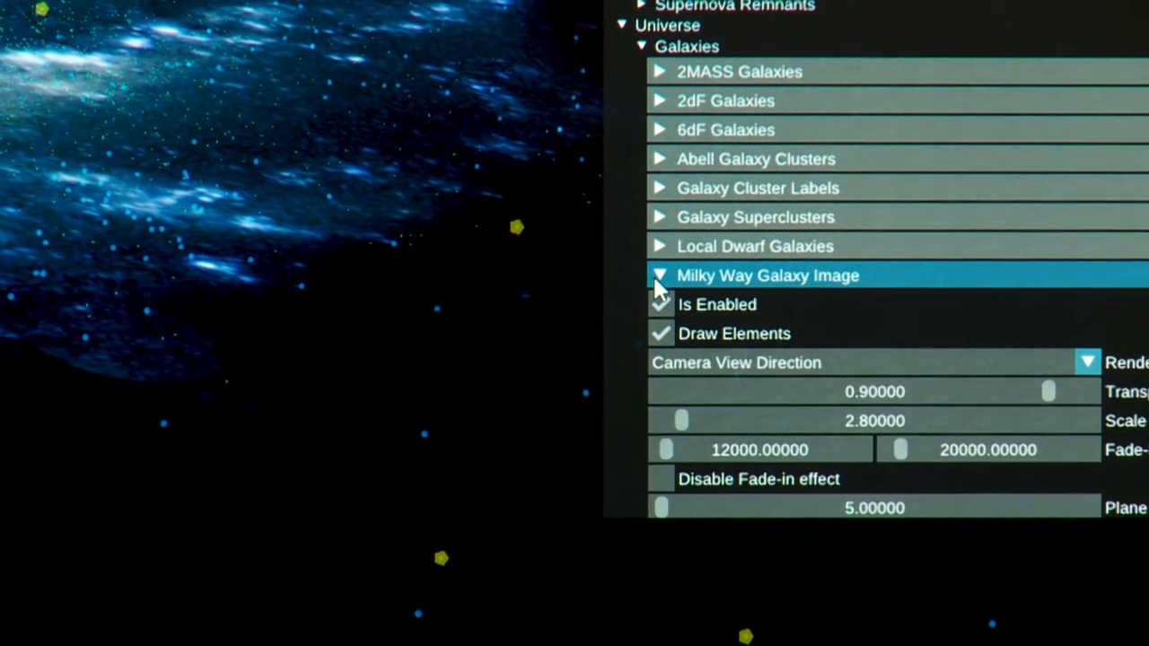
left_click(662, 305)
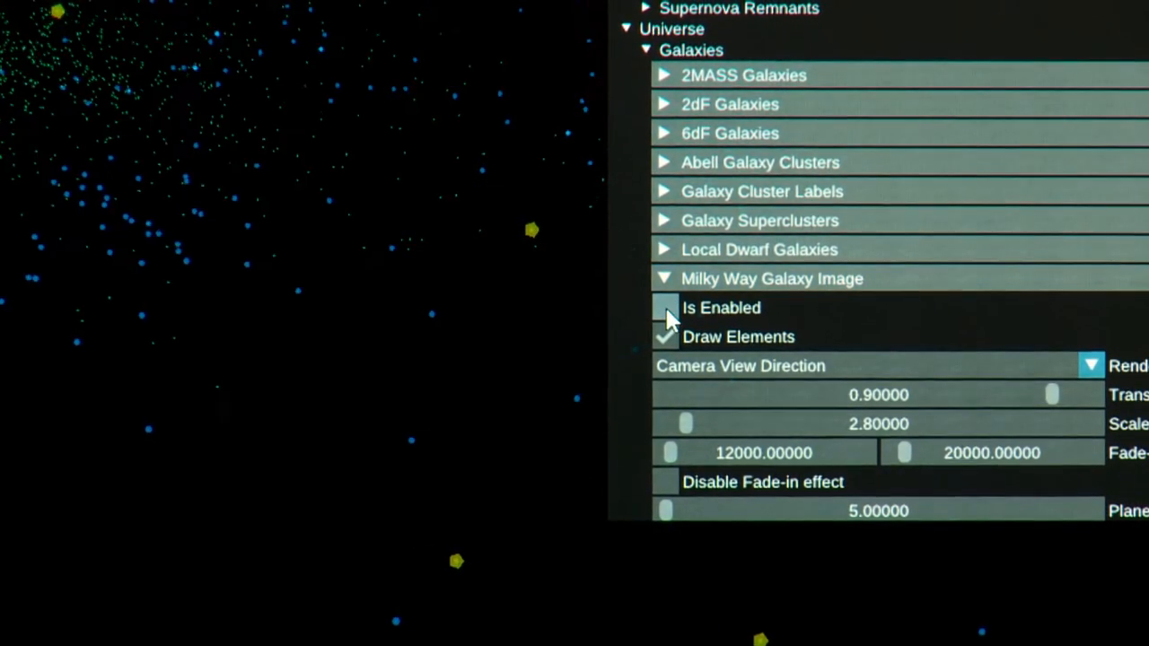
left_click(665, 308)
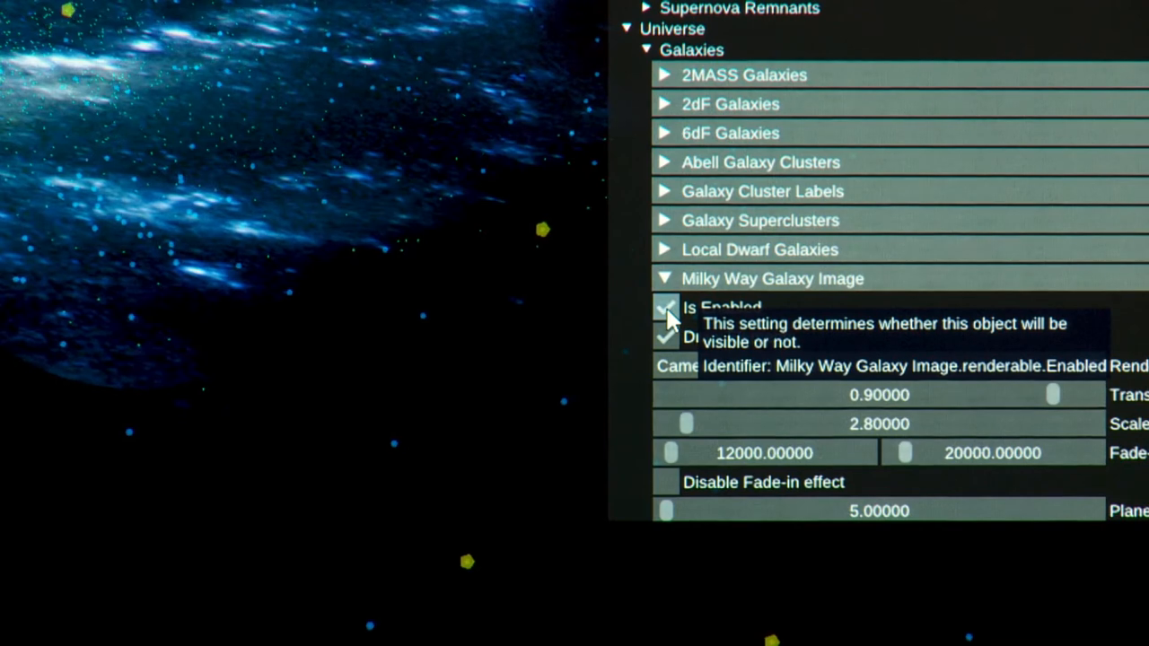
mouse_move(1060, 400)
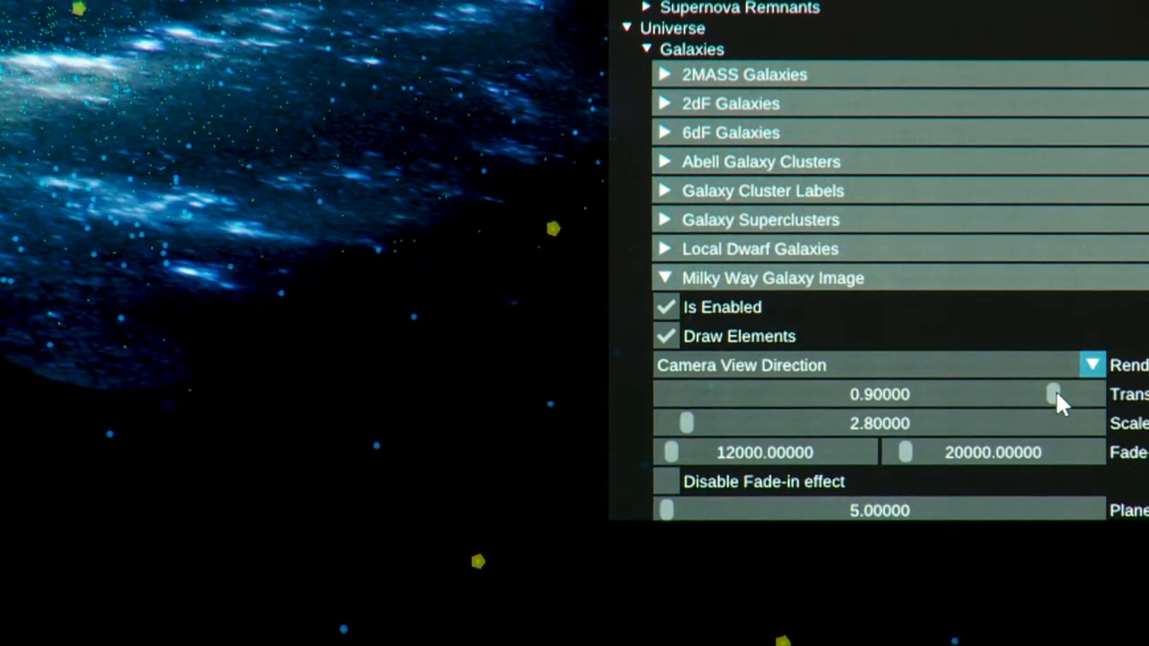